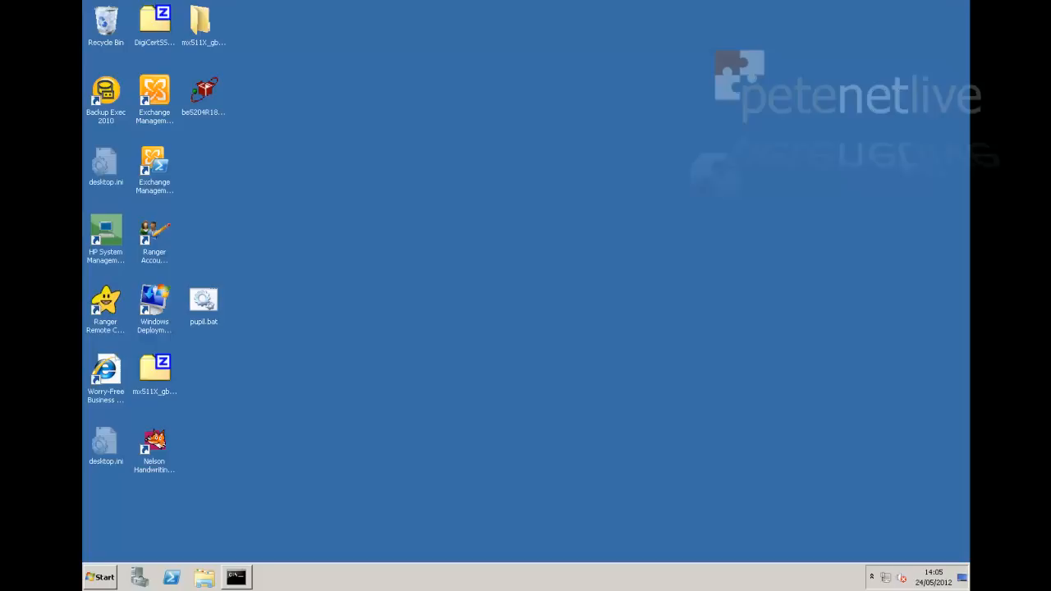
pyautogui.moveTo(427, 479)
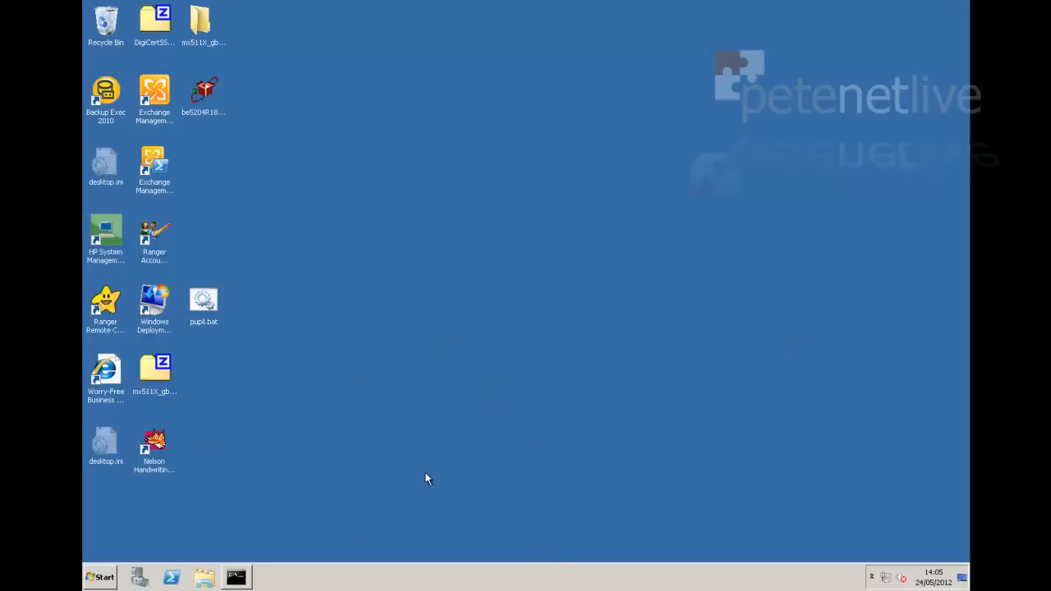
# Launch an administrator Command Prompt from the taskbar.
pyautogui.click(237, 578)
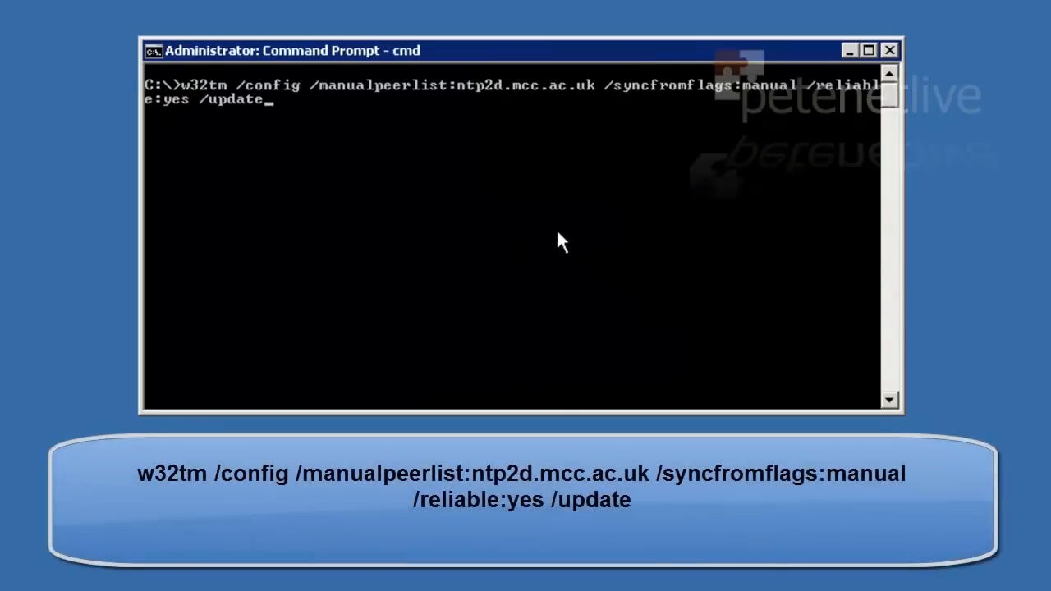
pyautogui.moveTo(319, 107)
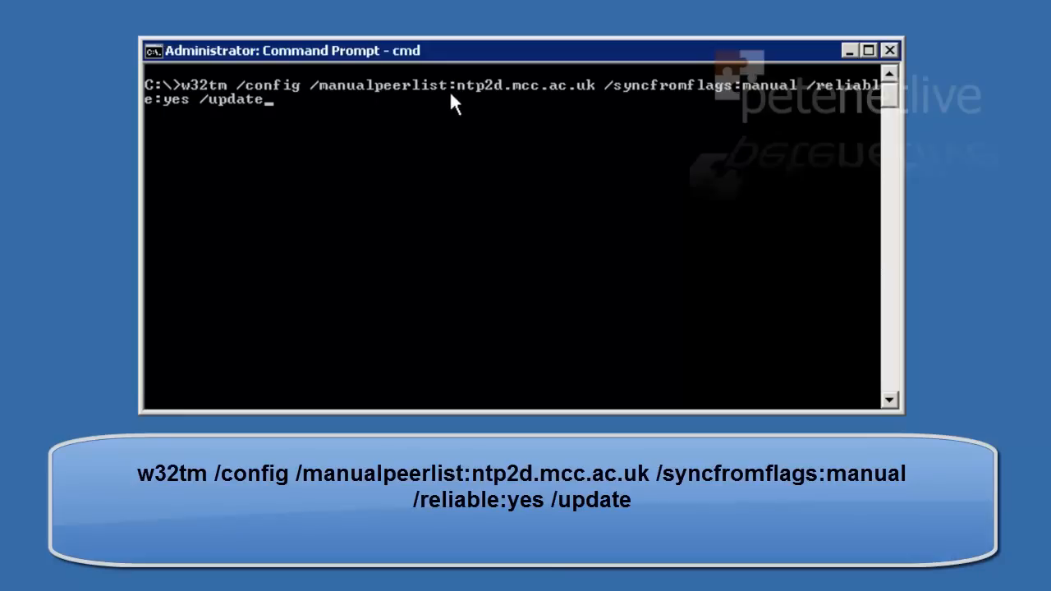
pyautogui.moveTo(686, 112)
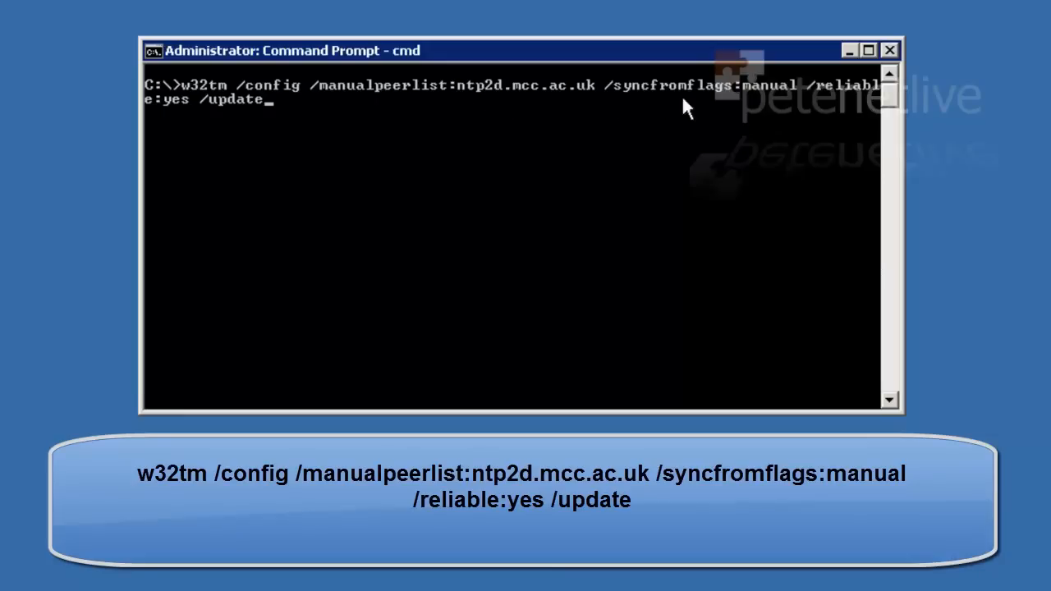
pyautogui.moveTo(250, 128)
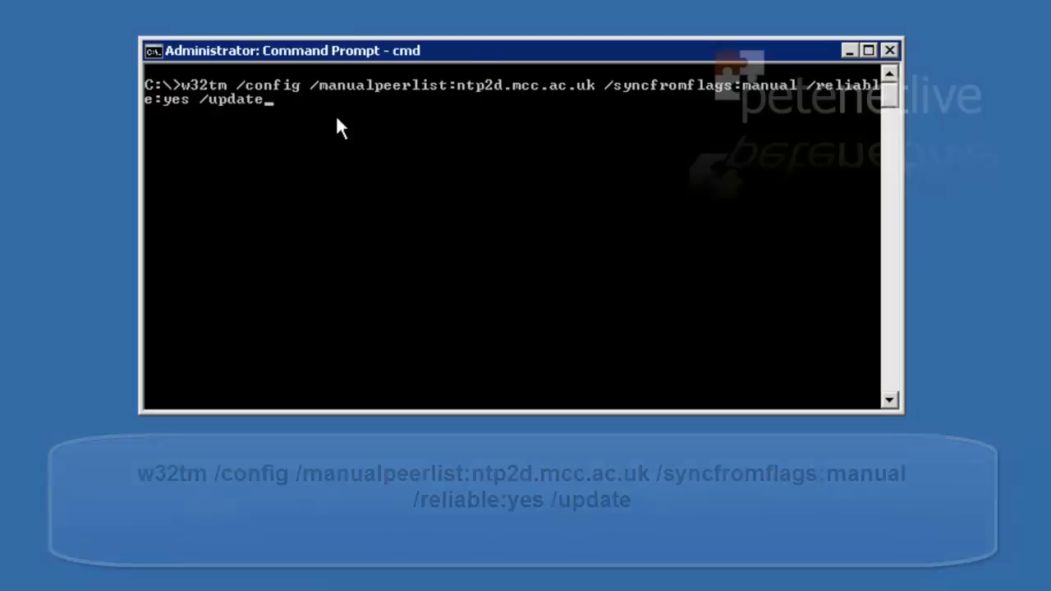
# Run w32tm /config with manualpeerlist ntp2d.mcc.ac.uk, syncfromflags manual, reliable yes, update.
pyautogui.press('enter')
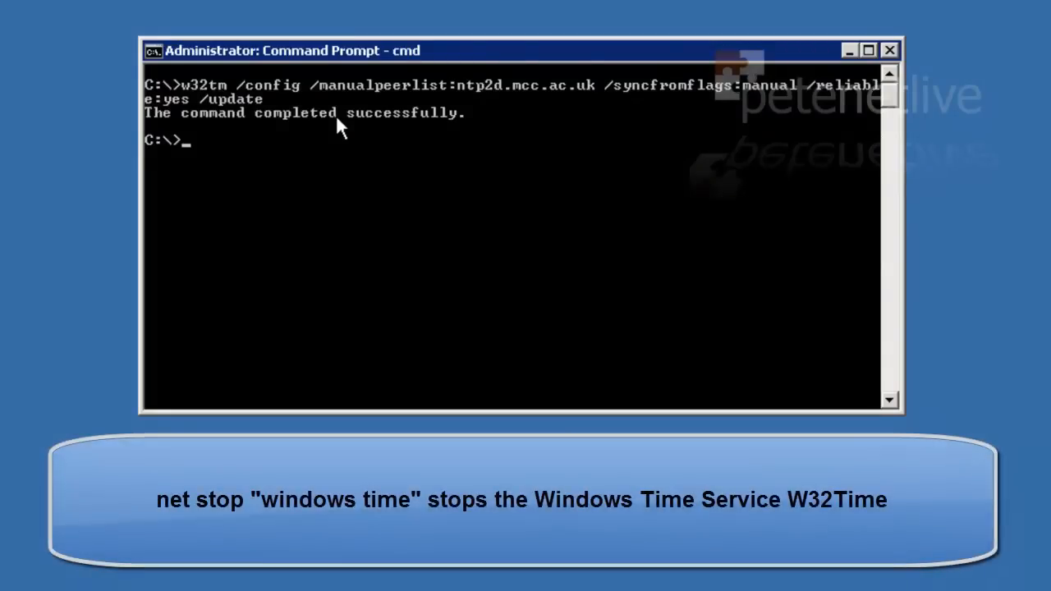
# Stop and then start the "windows time" service with net stop / net start.
pyautogui.write('net stop')
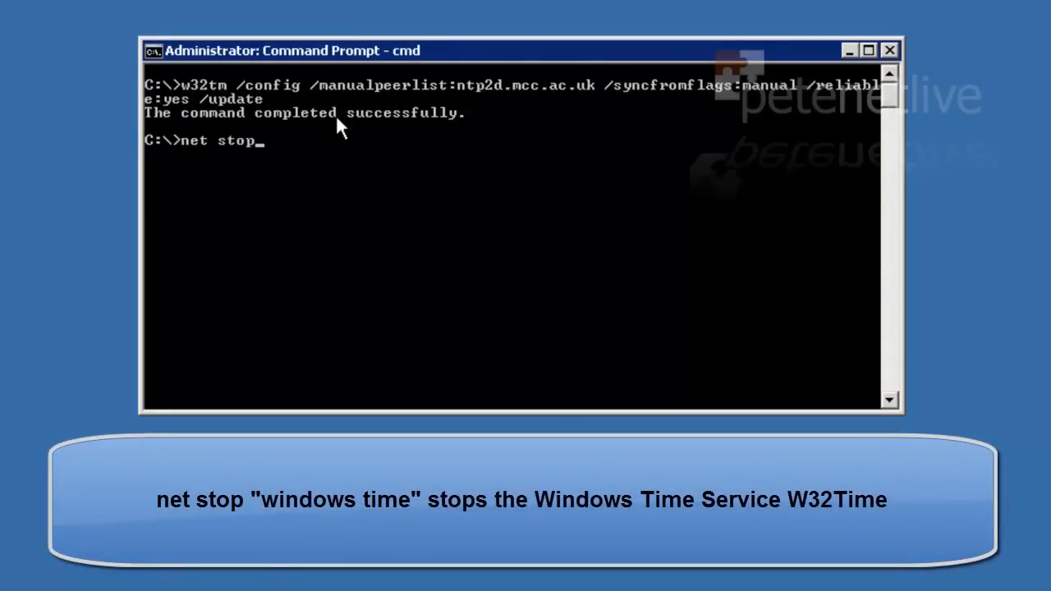
pyautogui.write('"windows time')
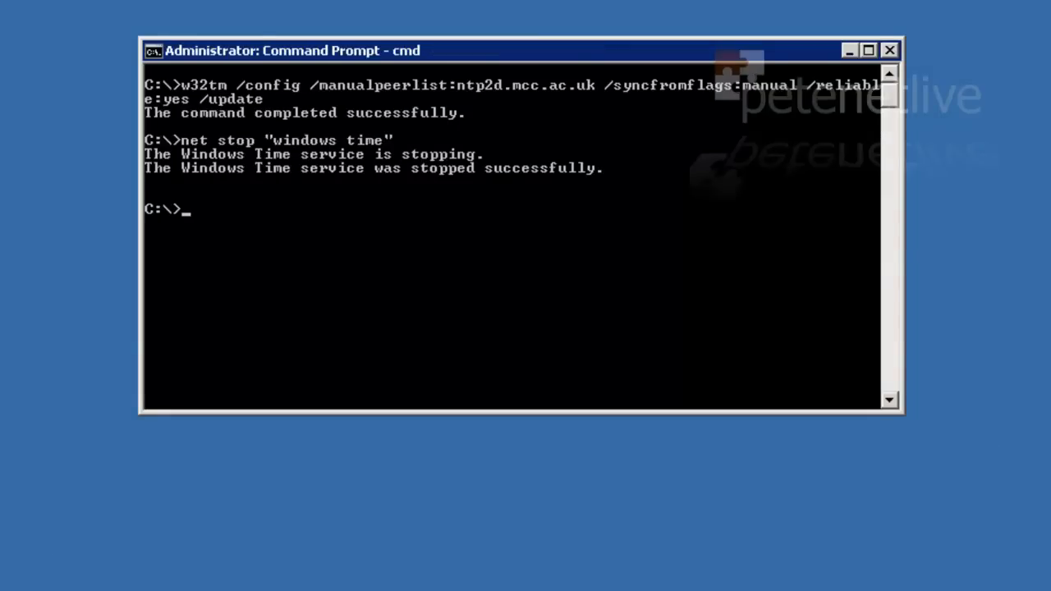
pyautogui.write('net start')
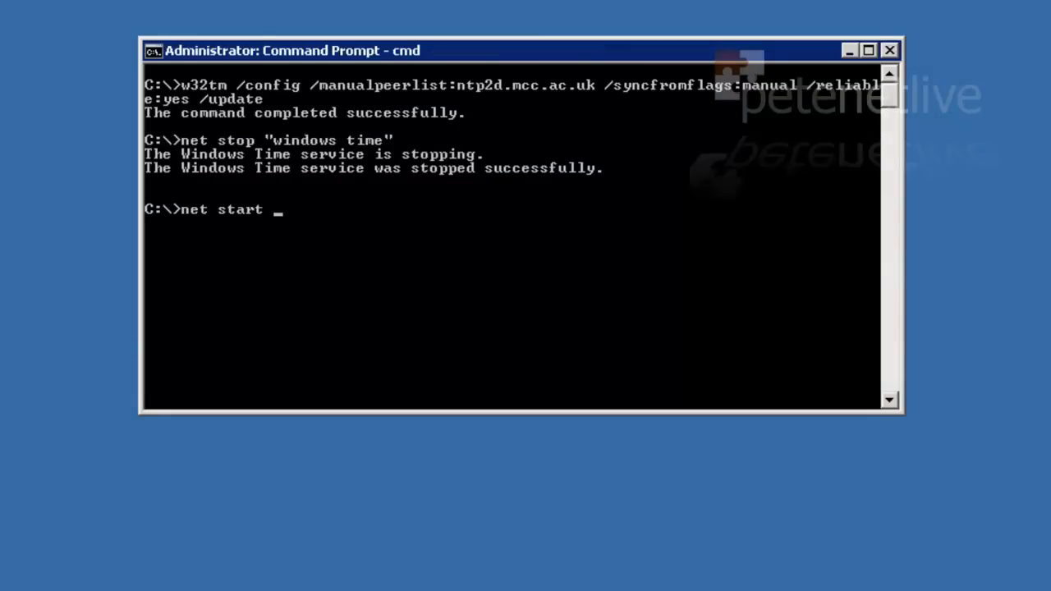
pyautogui.write('"windows')
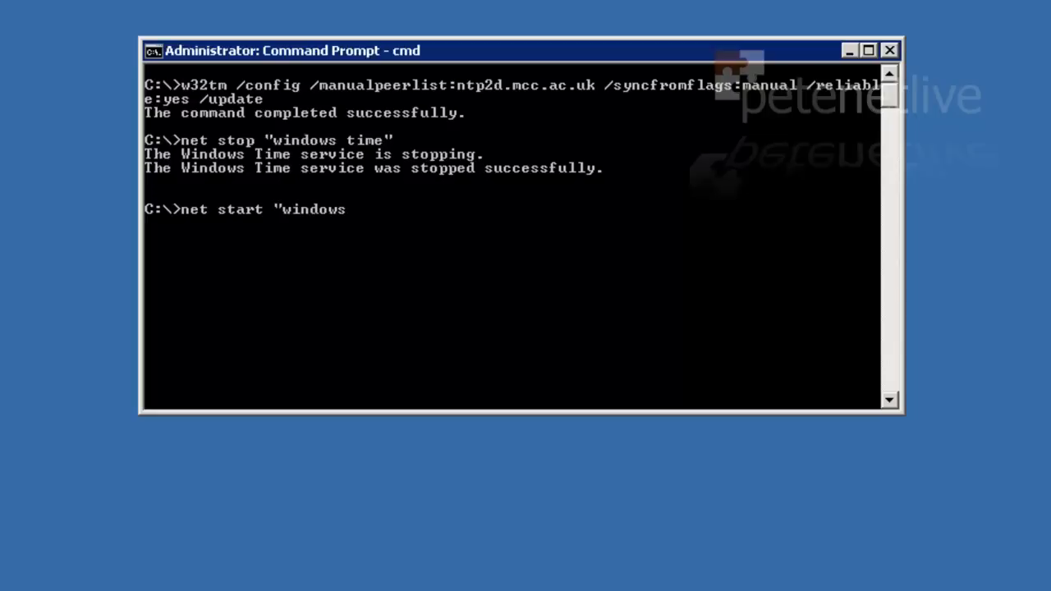
pyautogui.write('time"')
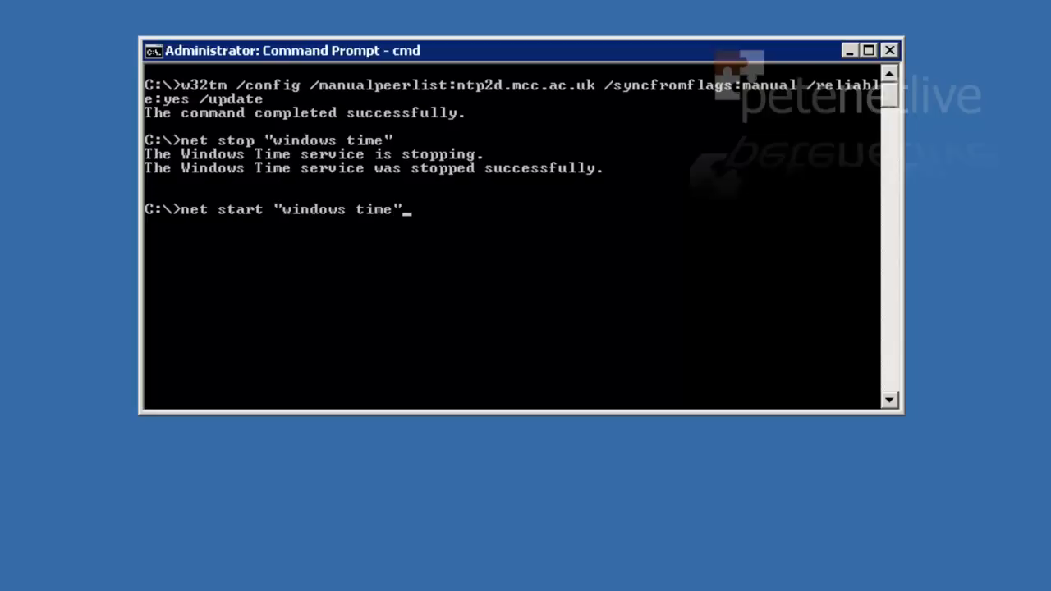
pyautogui.press('enter')
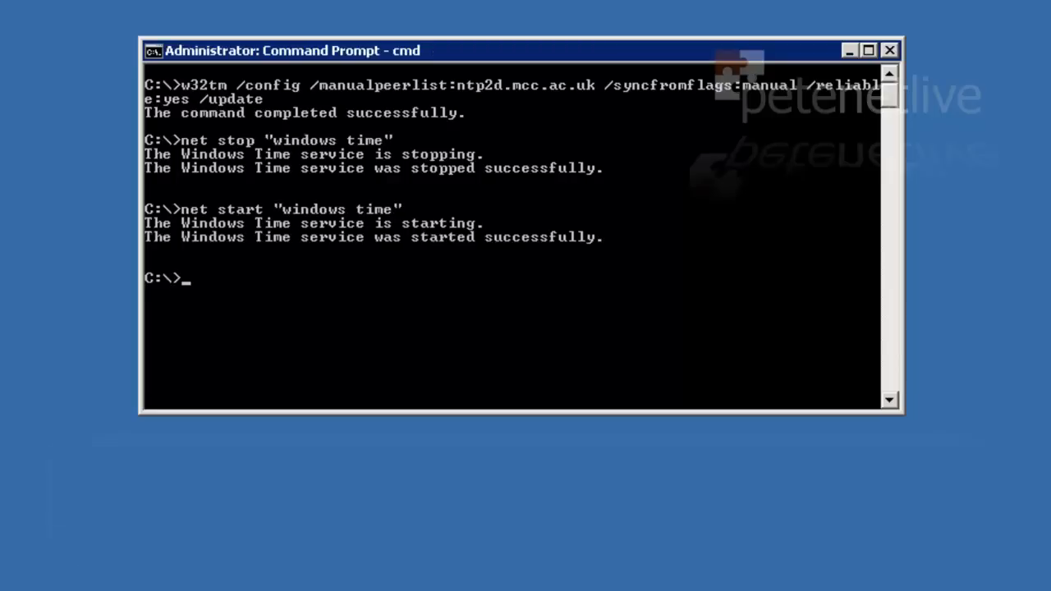
# Run w32tm /resync so the local computer resynchronizes its time successfully.
pyautogui.write('w32tm')
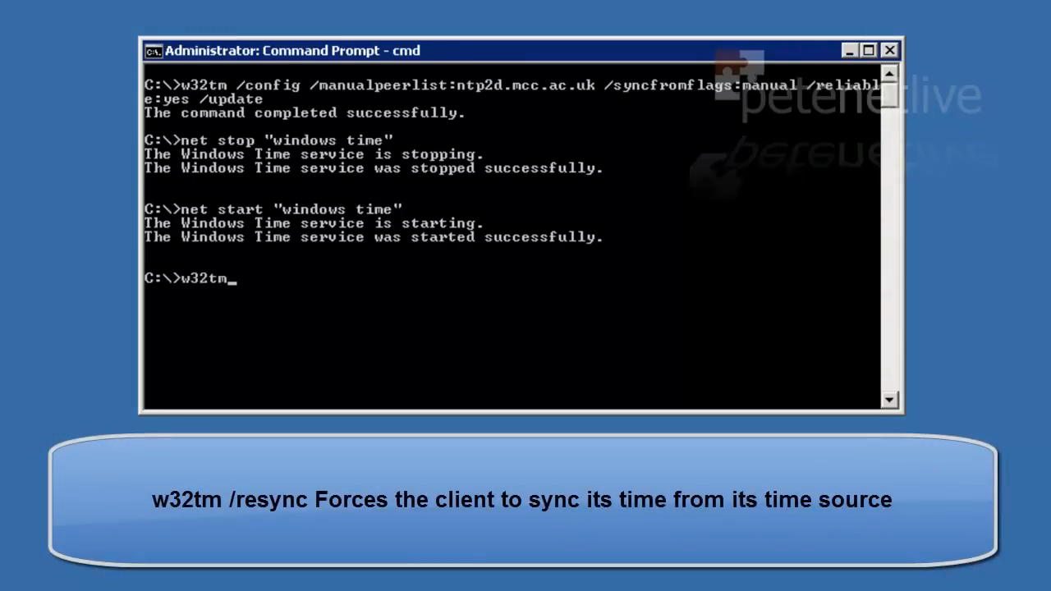
pyautogui.write('/re')
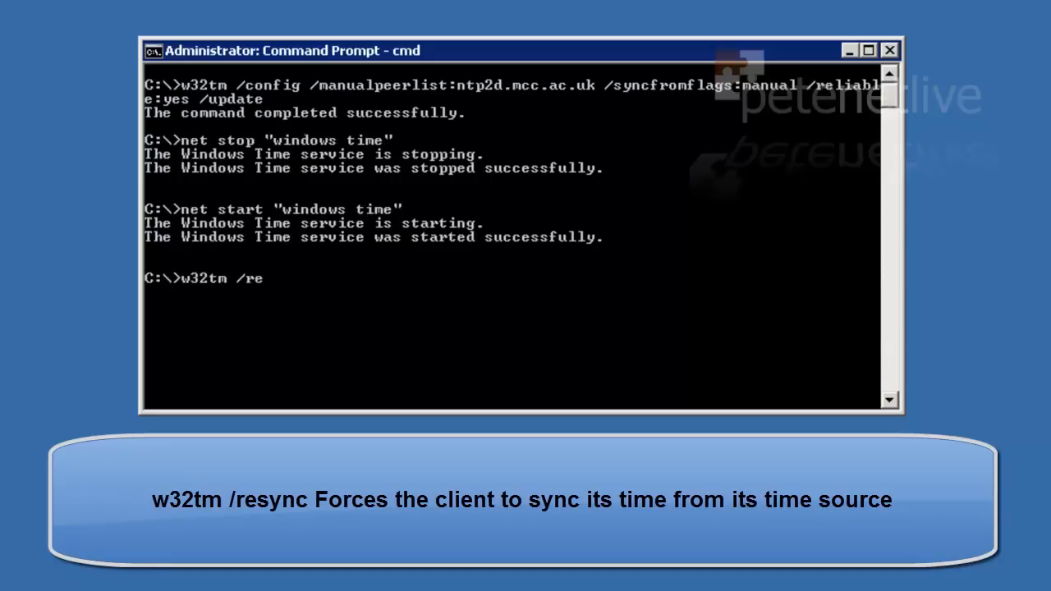
pyautogui.write('sync')
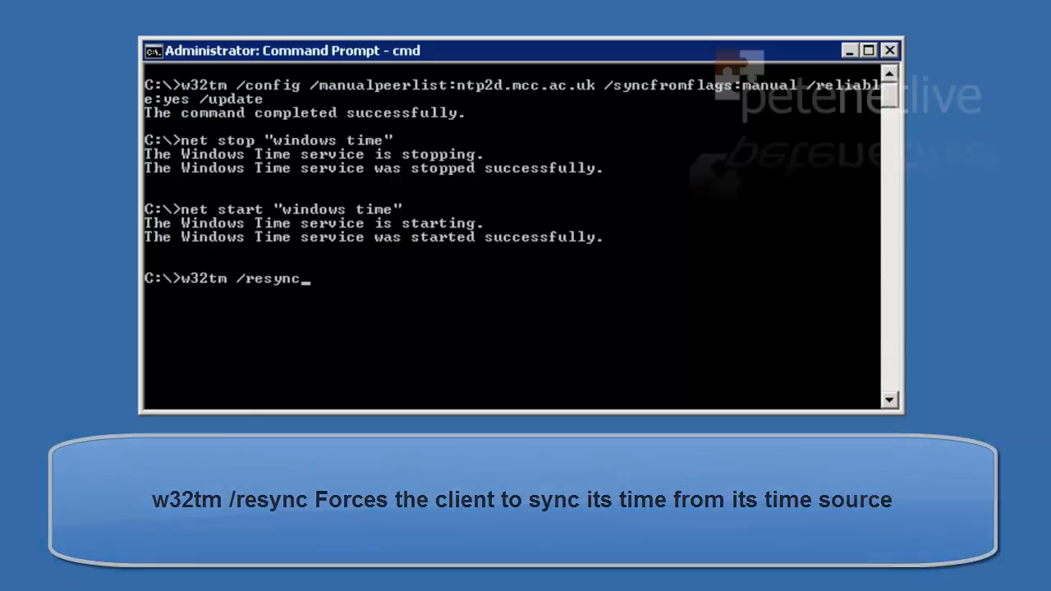
pyautogui.press('enter')
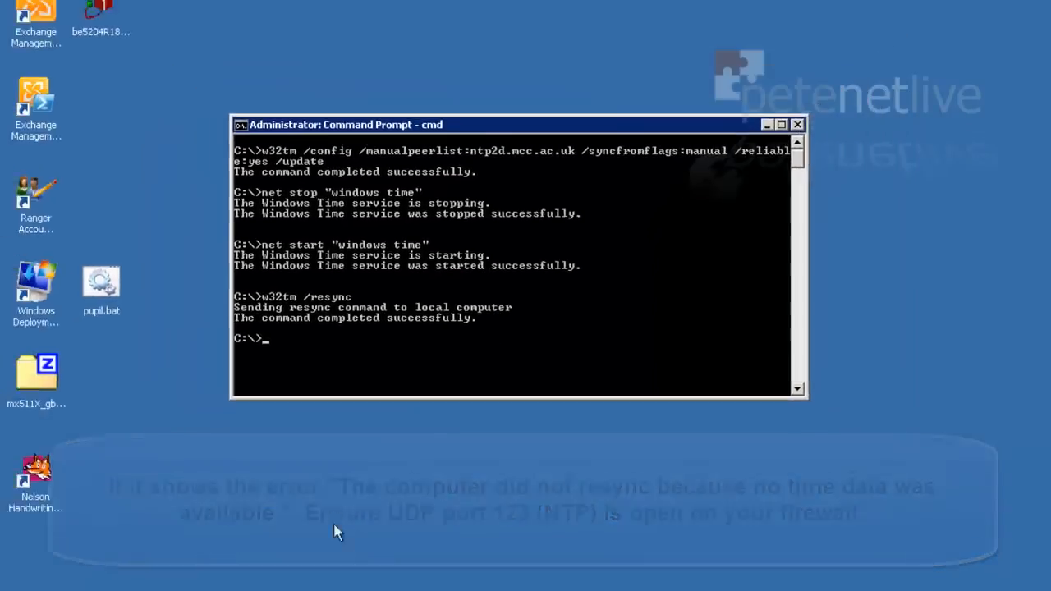
pyautogui.click(26, 568)
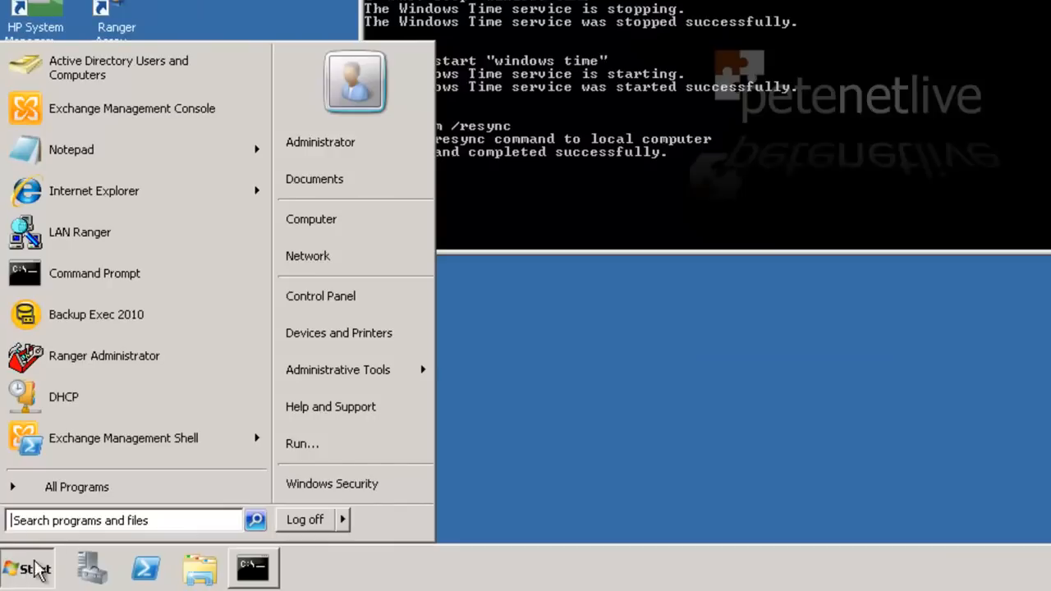
# Search for Event Viewer, expand Windows Logs and select the System log.
pyautogui.write('eve')
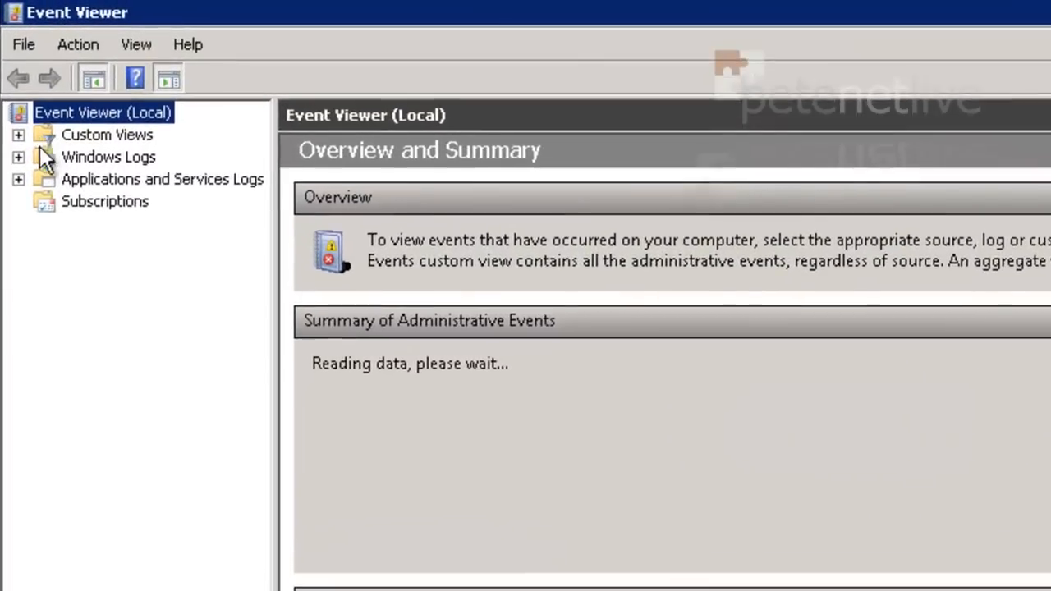
pyautogui.click(18, 158)
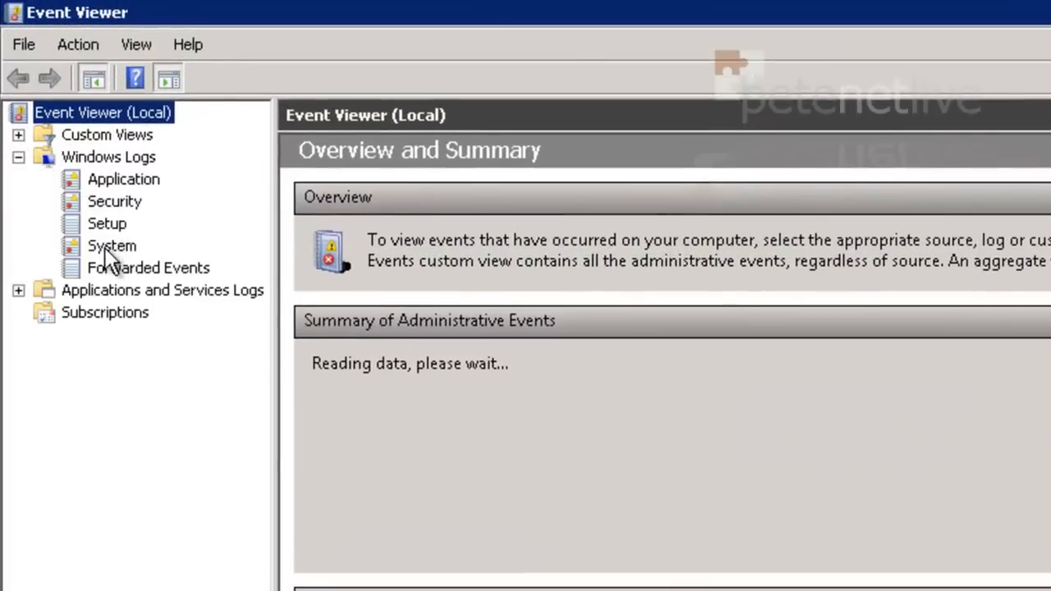
pyautogui.click(112, 246)
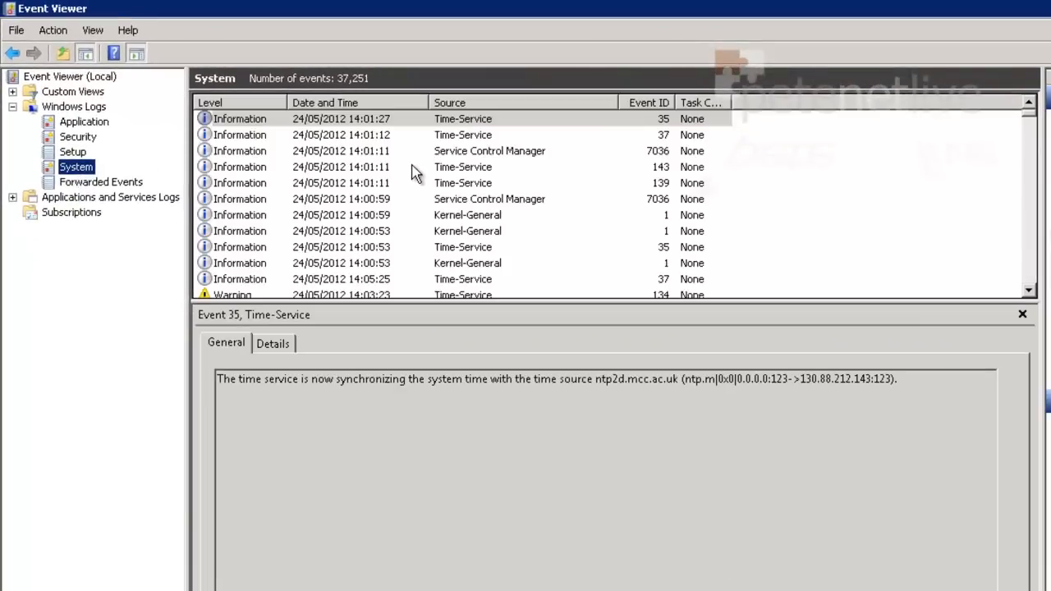
pyautogui.moveTo(653, 135)
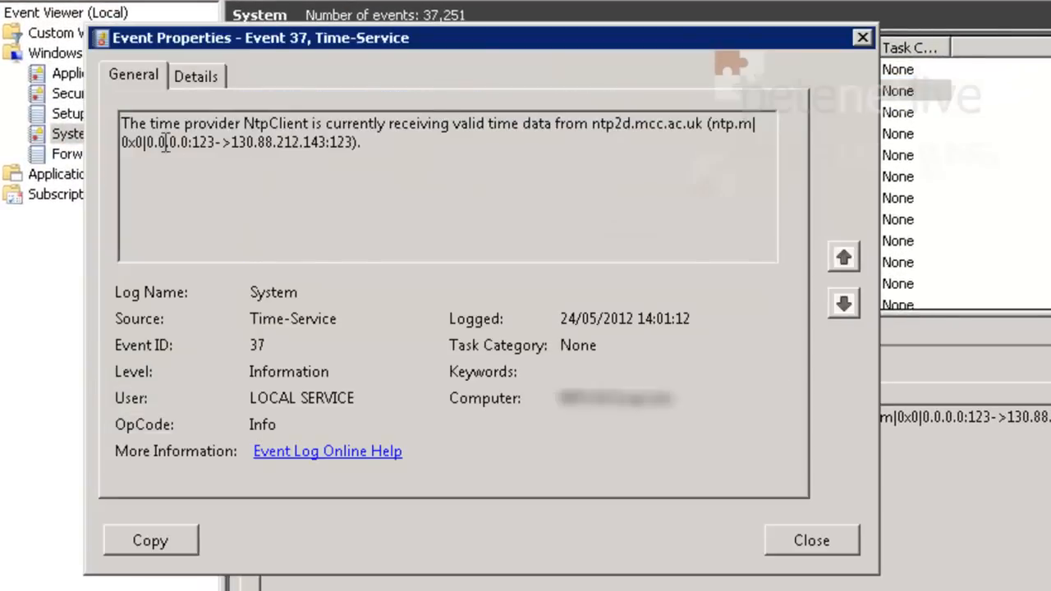
pyautogui.moveTo(785, 156)
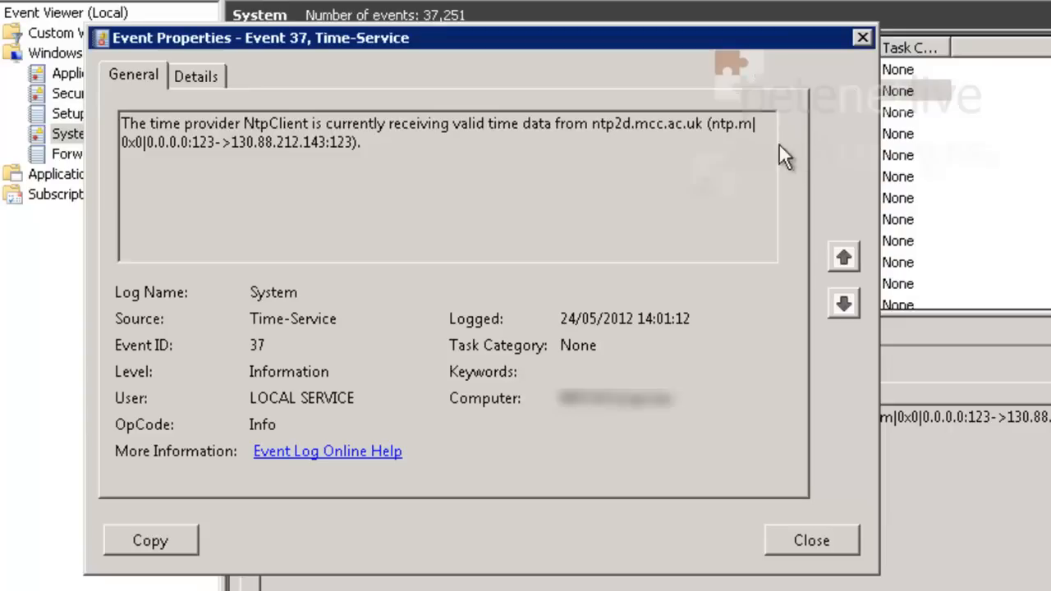
pyautogui.moveTo(425, 153)
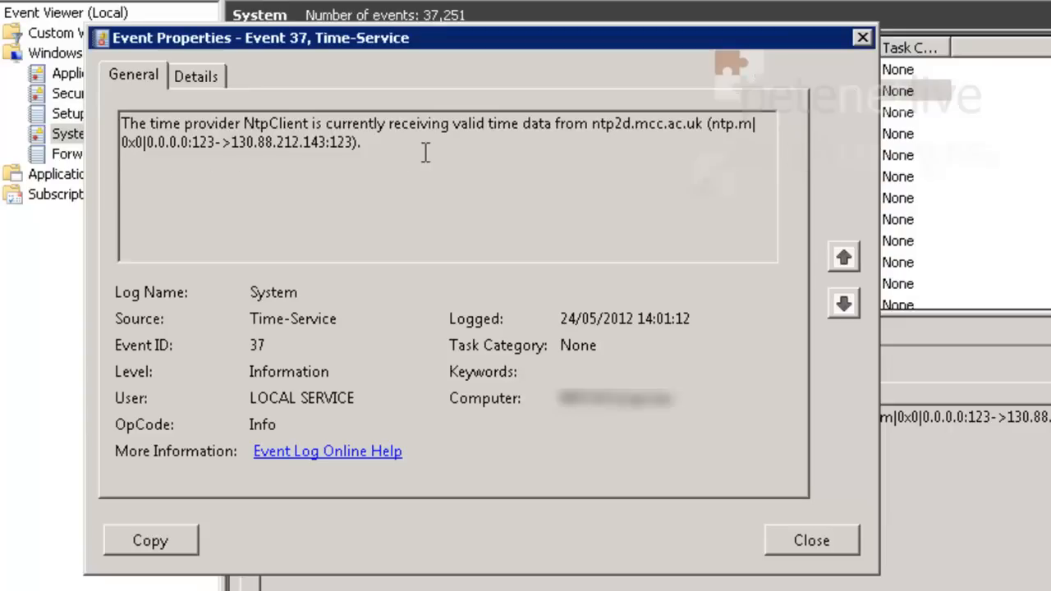
pyautogui.moveTo(874, 299)
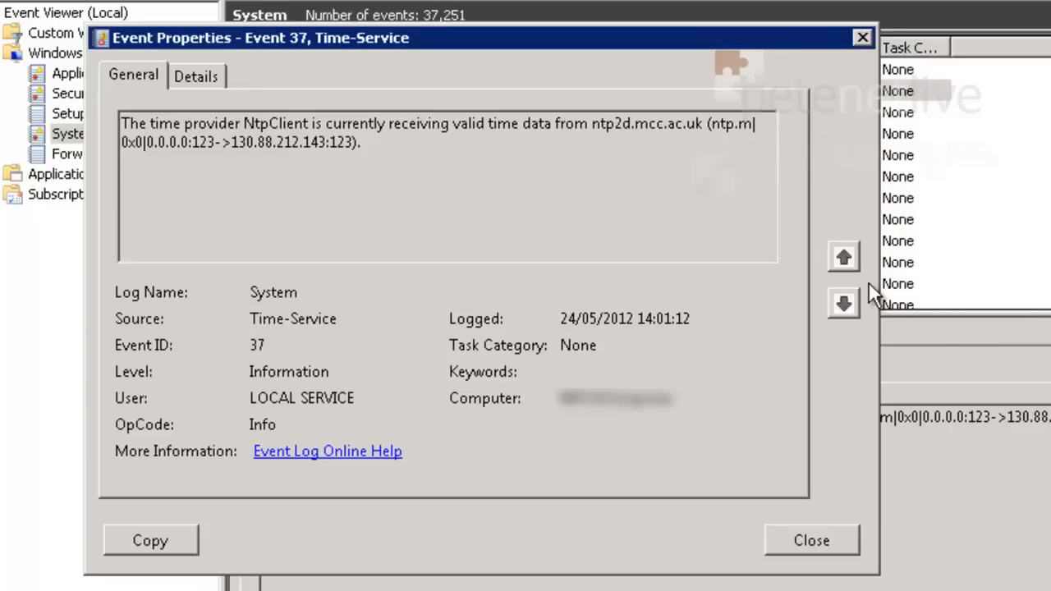
# Move the Event Properties window to Event 35, the sync with ntp2d.mcc.ac.uk.
pyautogui.click(844, 302)
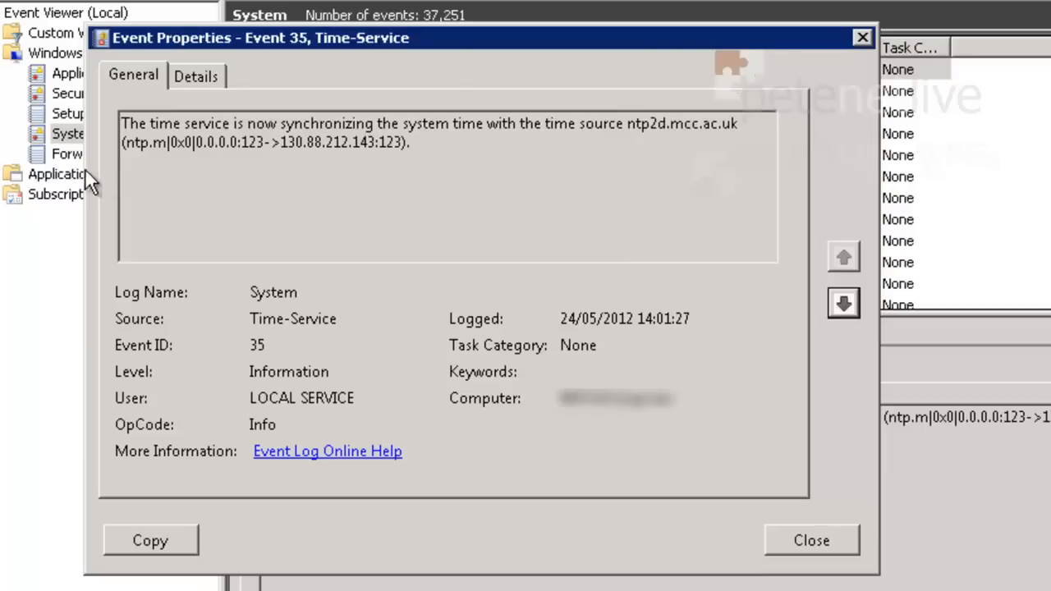
pyautogui.moveTo(519, 169)
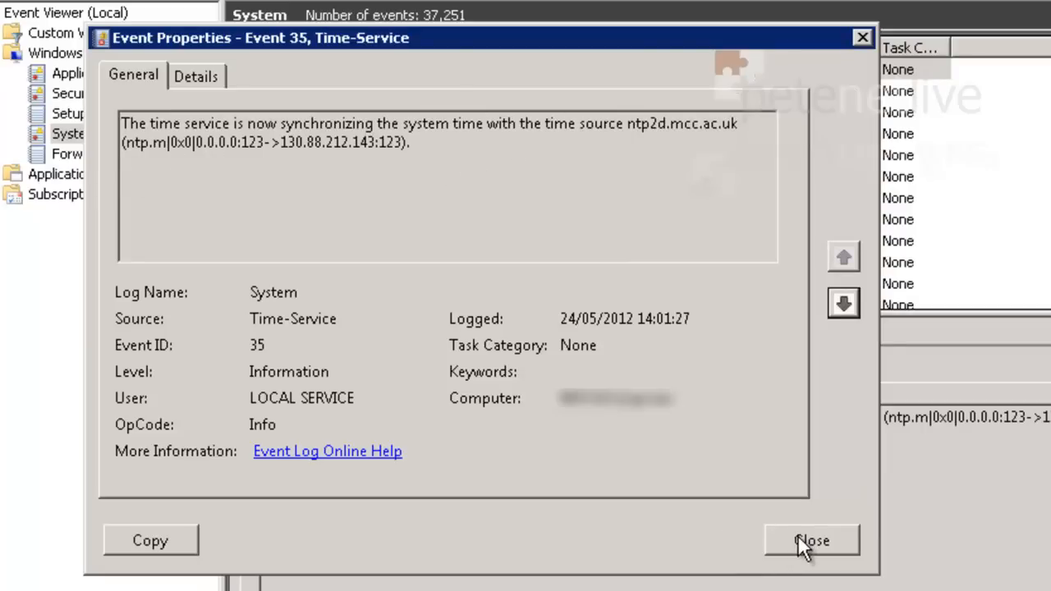
# Close the Event Properties dialog and return to the Command Prompt console.
pyautogui.click(812, 540)
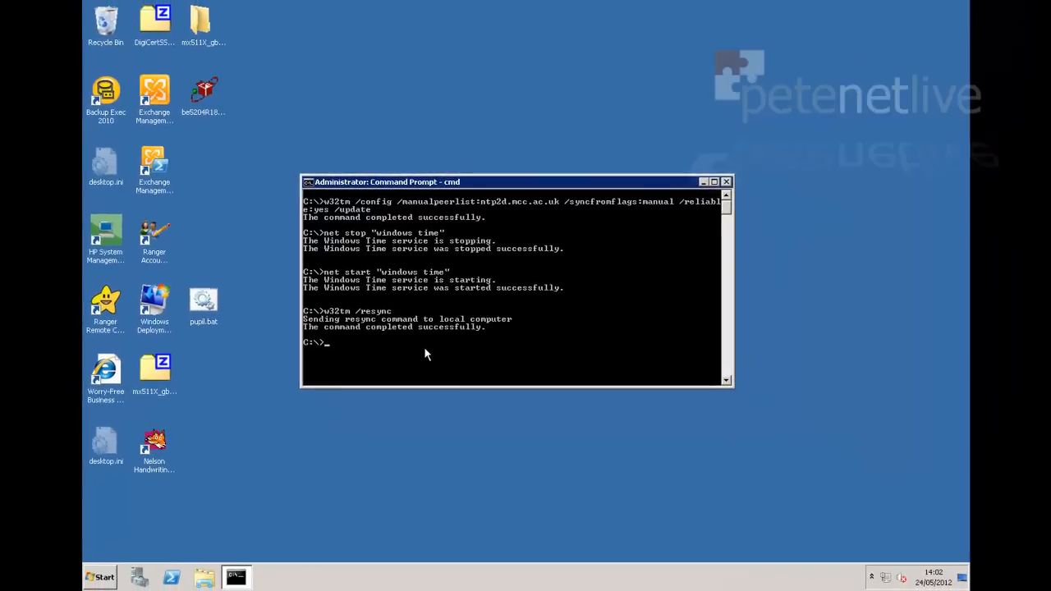
pyautogui.write('e')
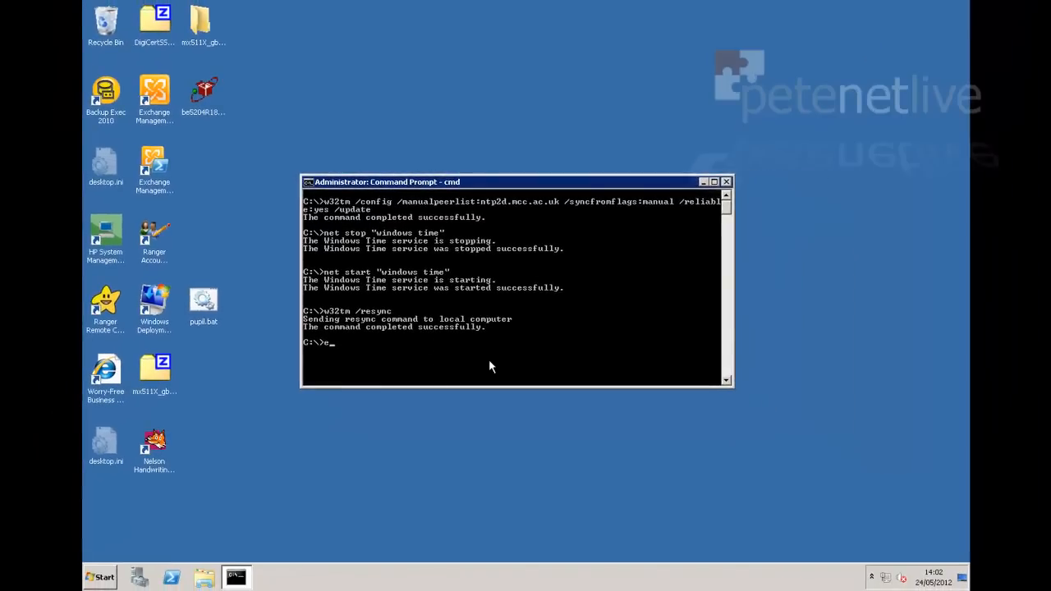